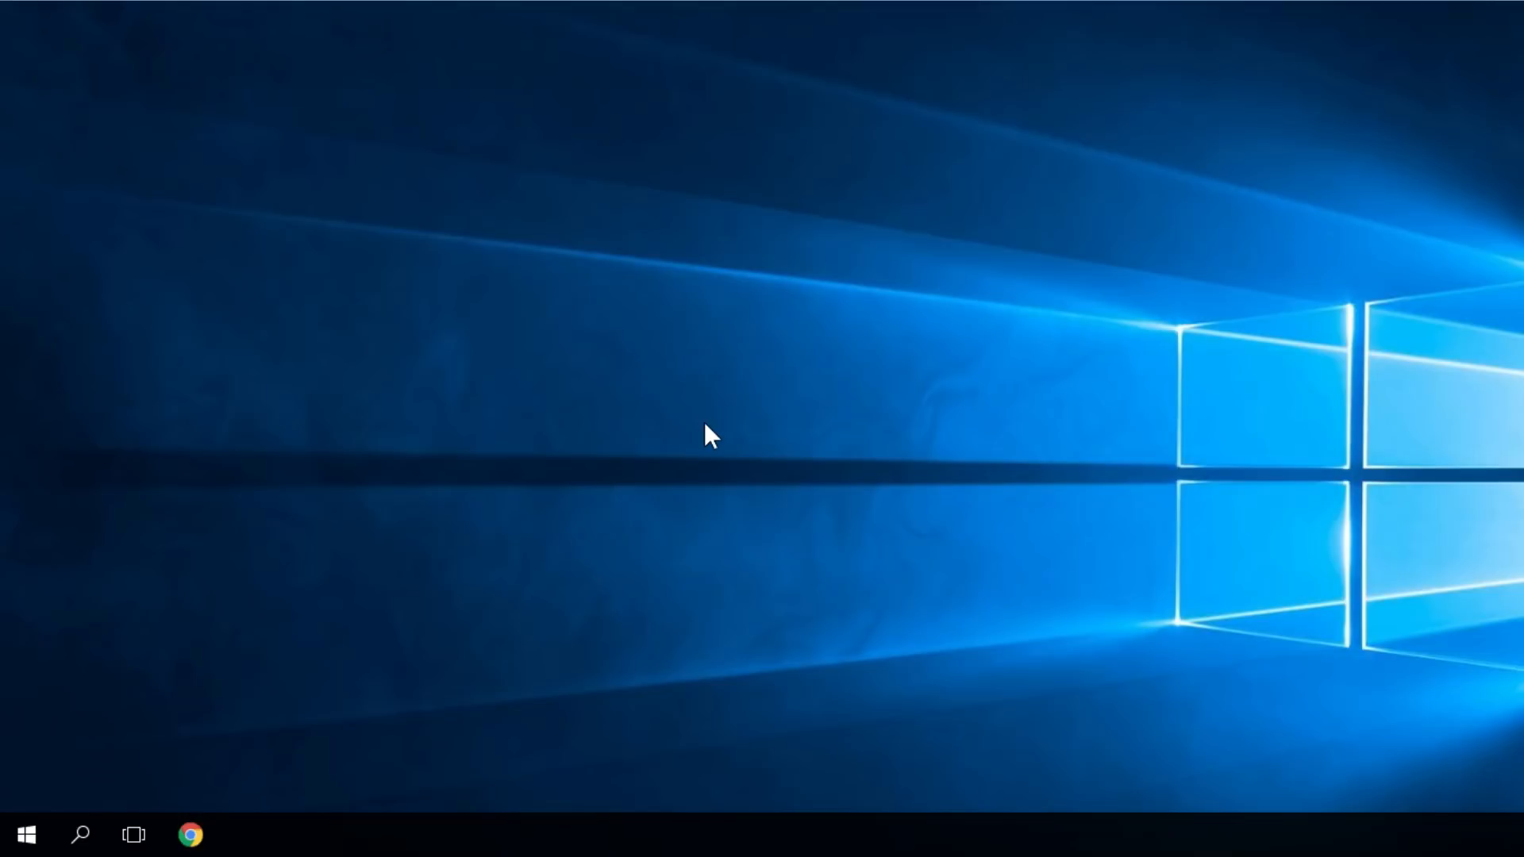
mouse_move(697, 470)
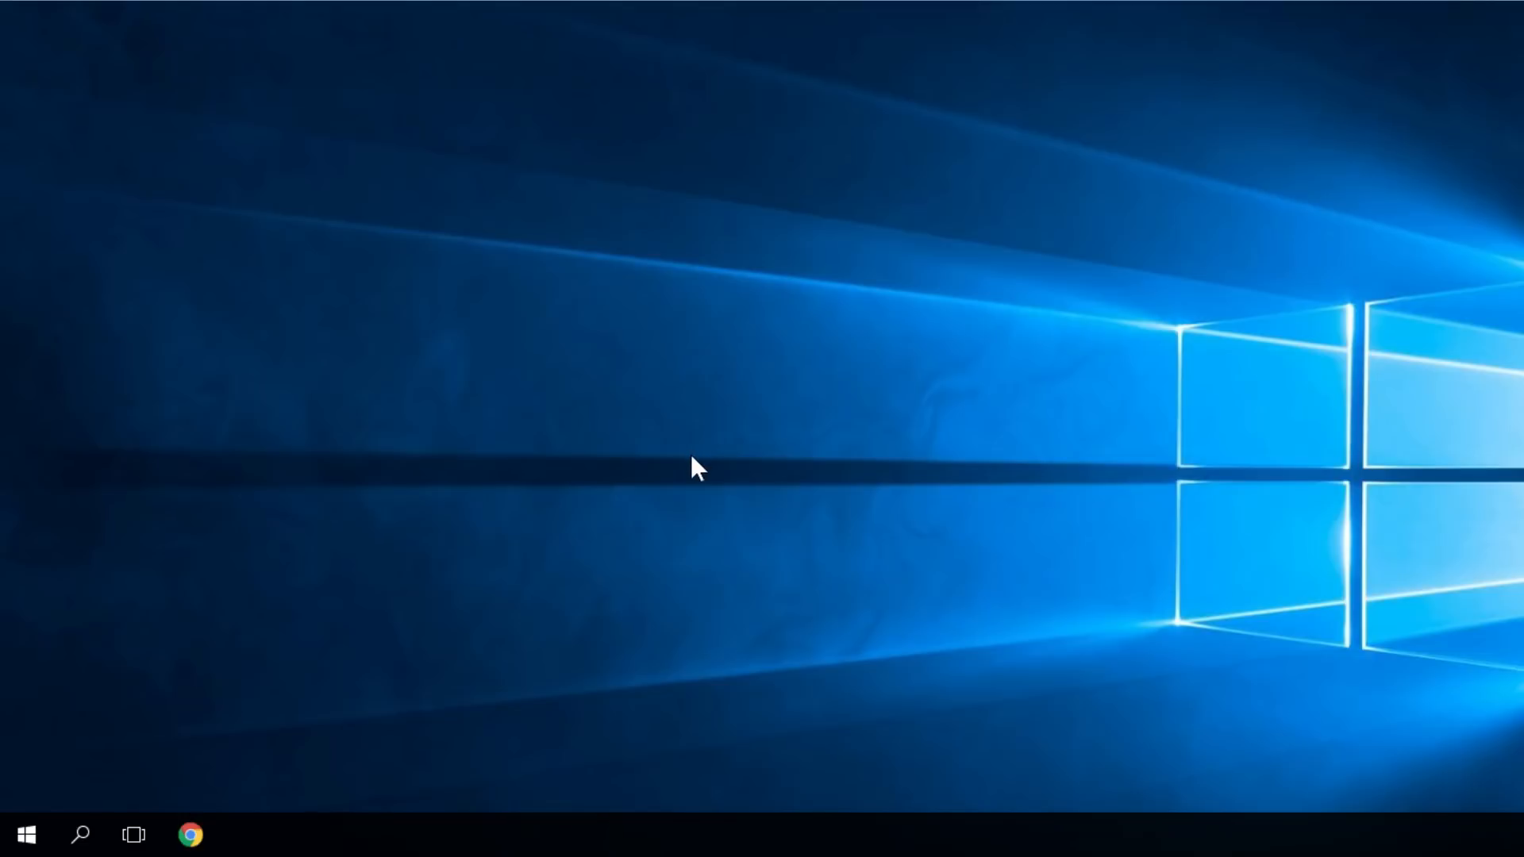
mouse_move(684, 433)
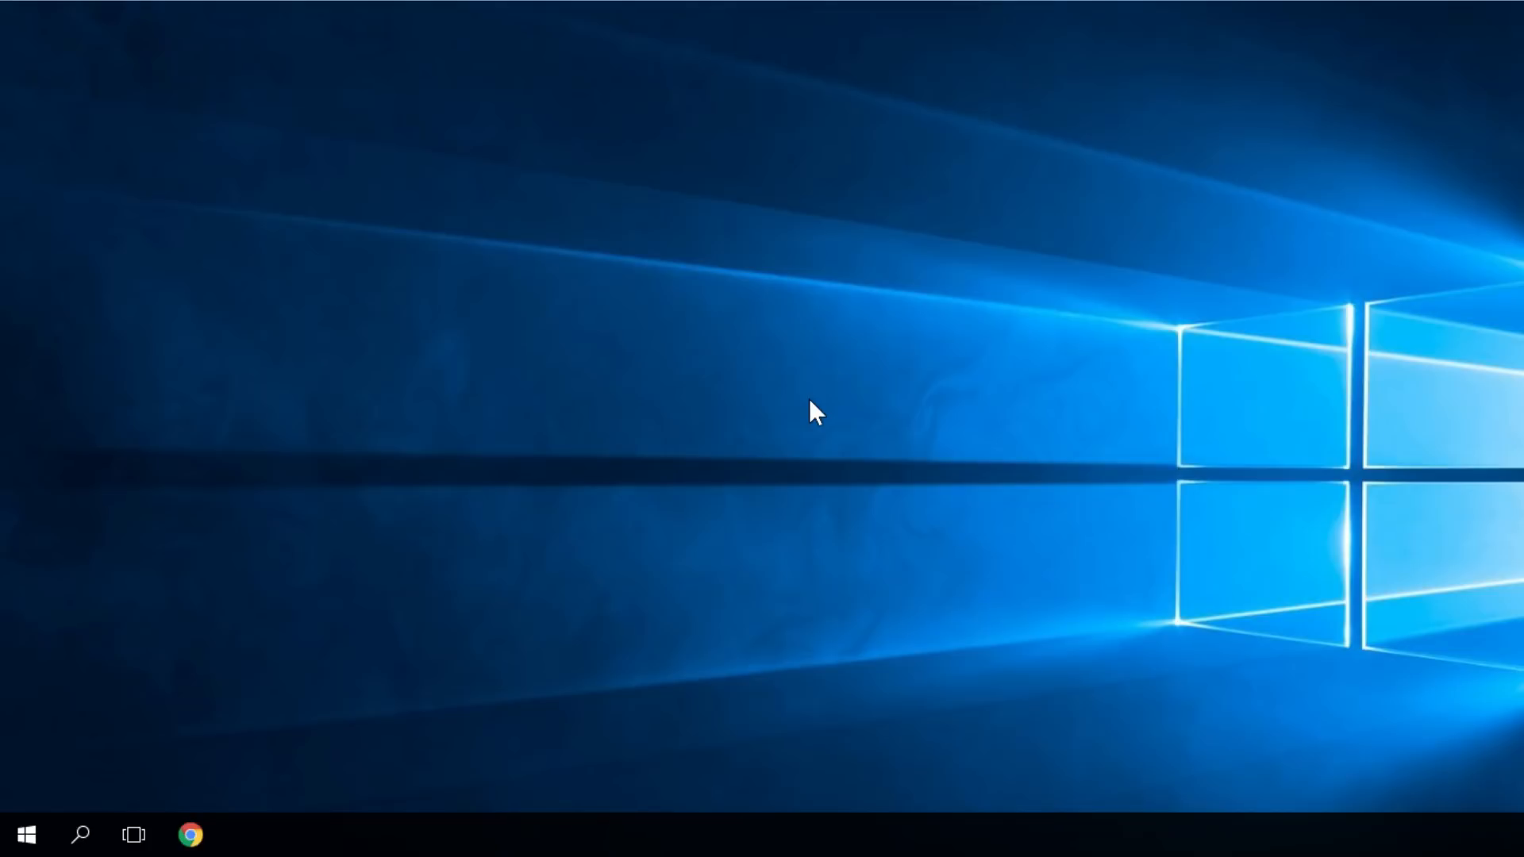
mouse_move(738, 382)
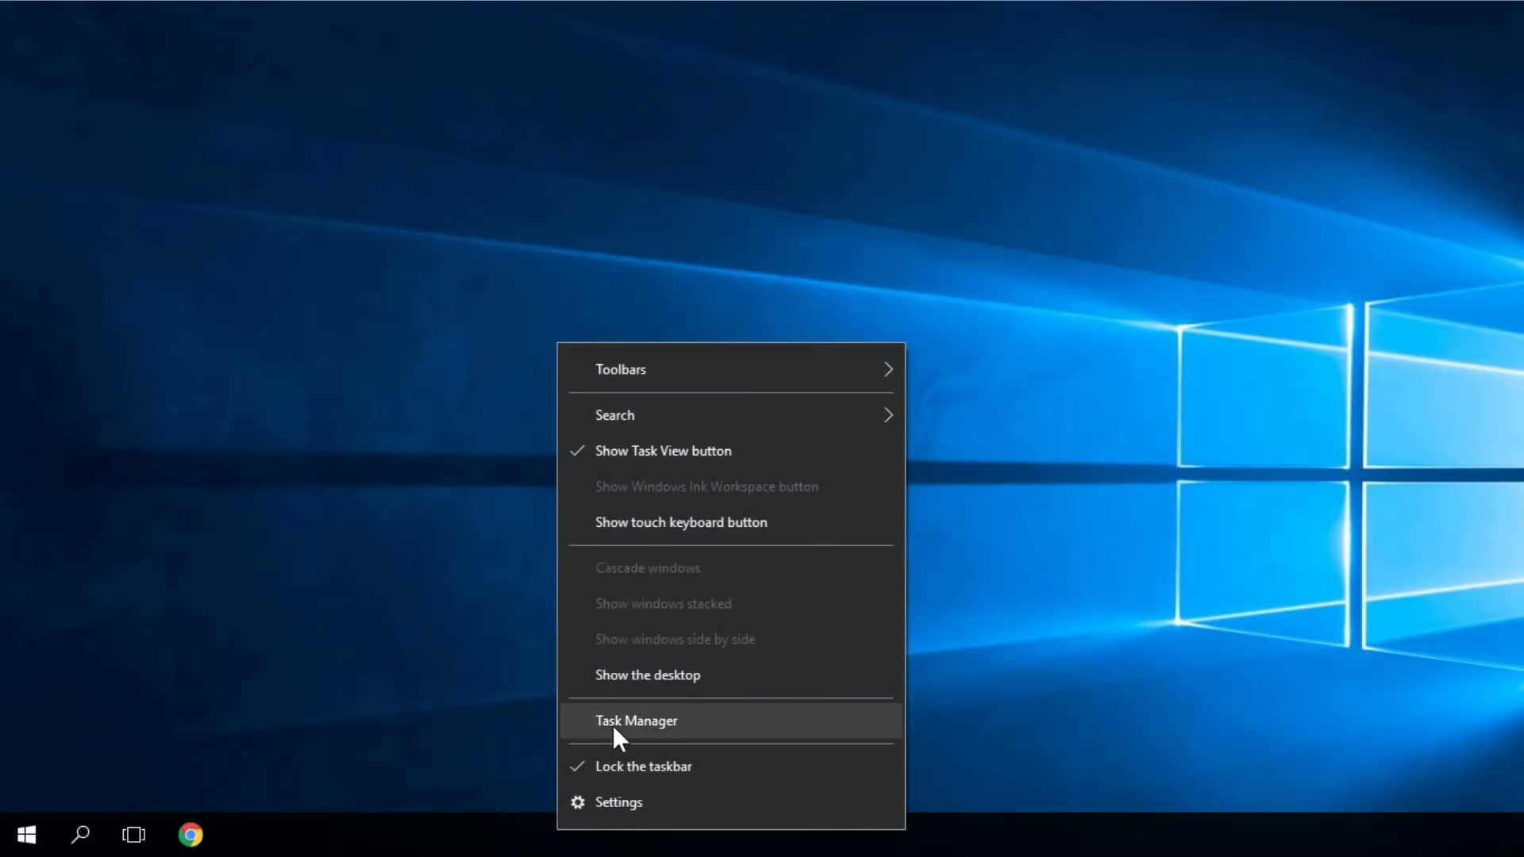
- Launch Task Manager from the taskbar to see running processes and their resource use
click(636, 721)
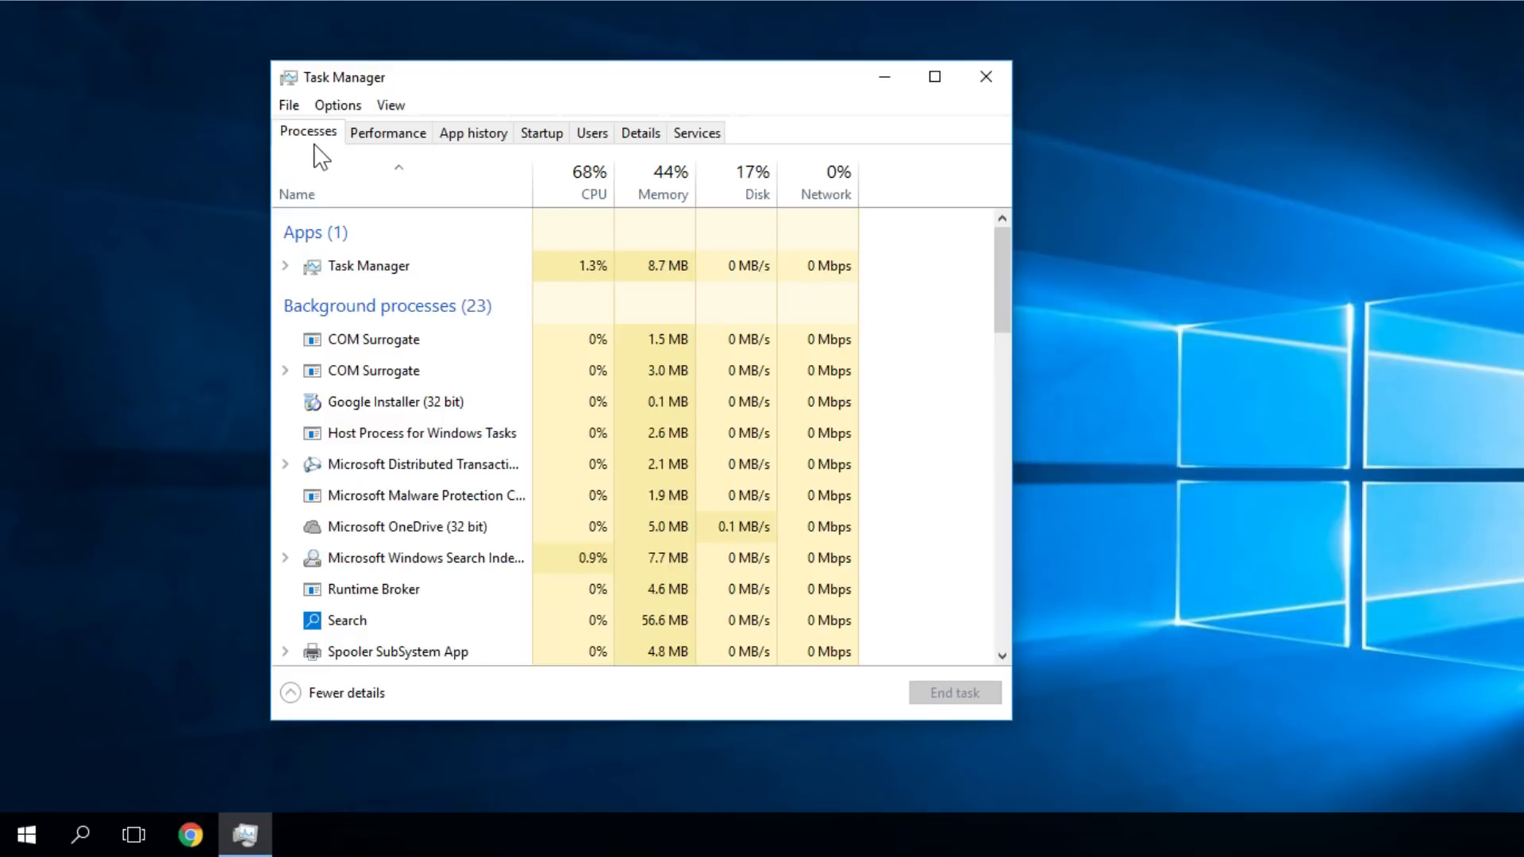
mouse_move(571, 196)
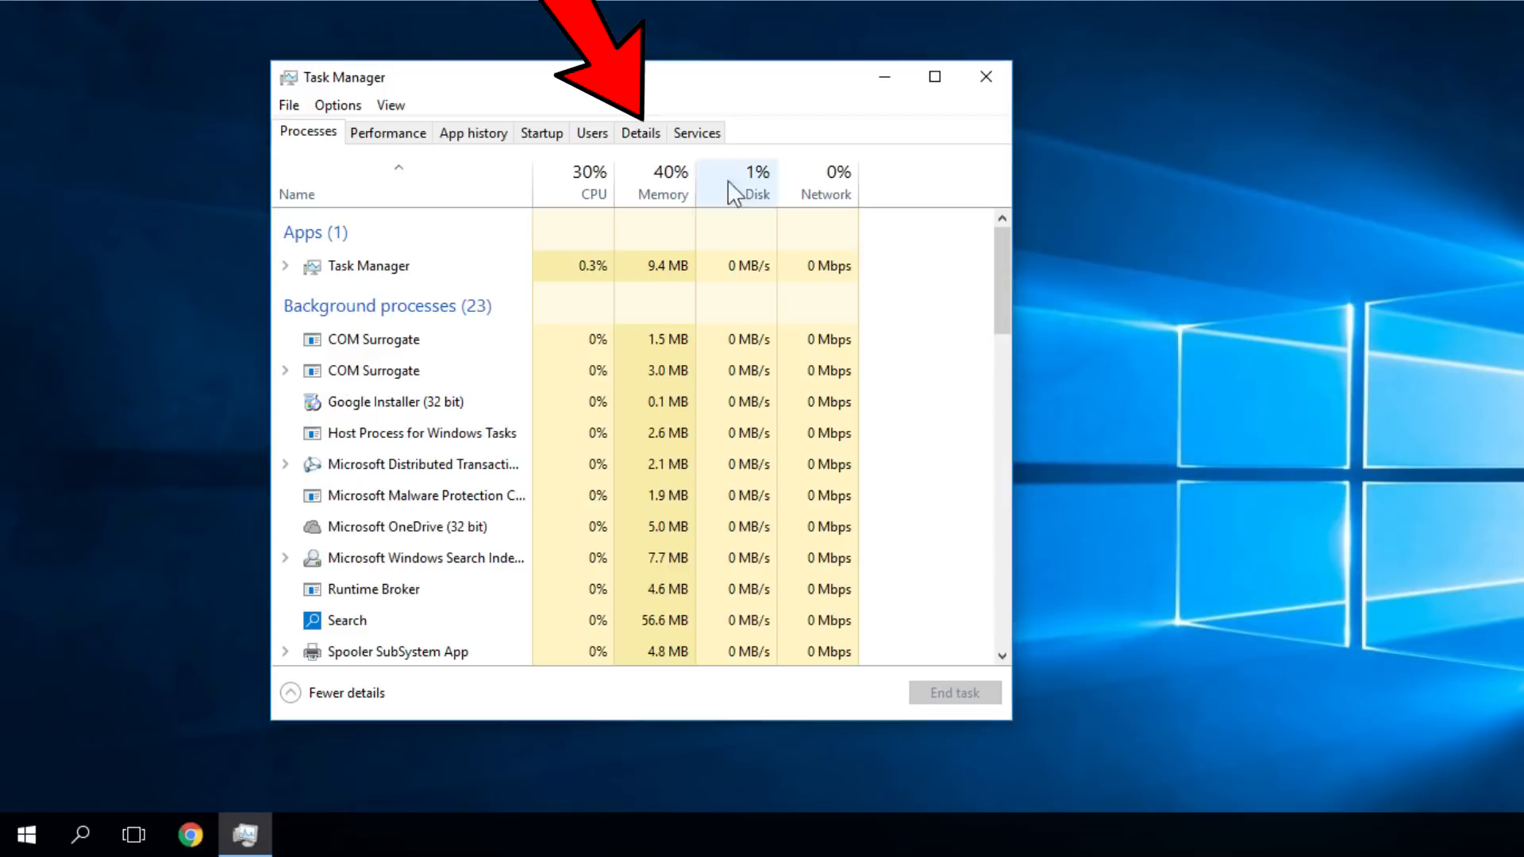
- Sort the Details list by Memory, largest first, then close Task Manager
click(640, 132)
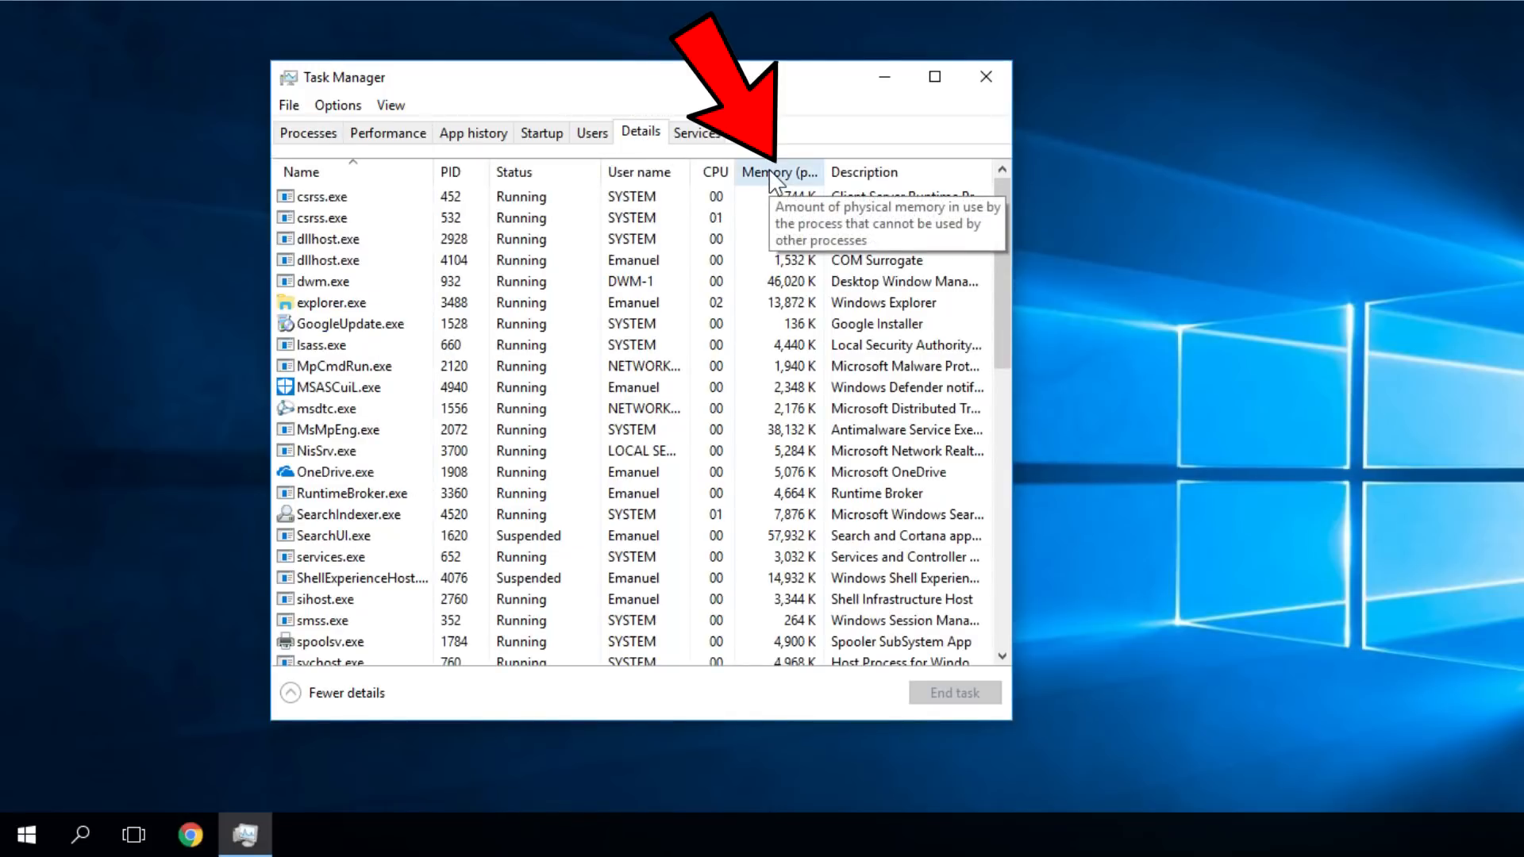
click(776, 171)
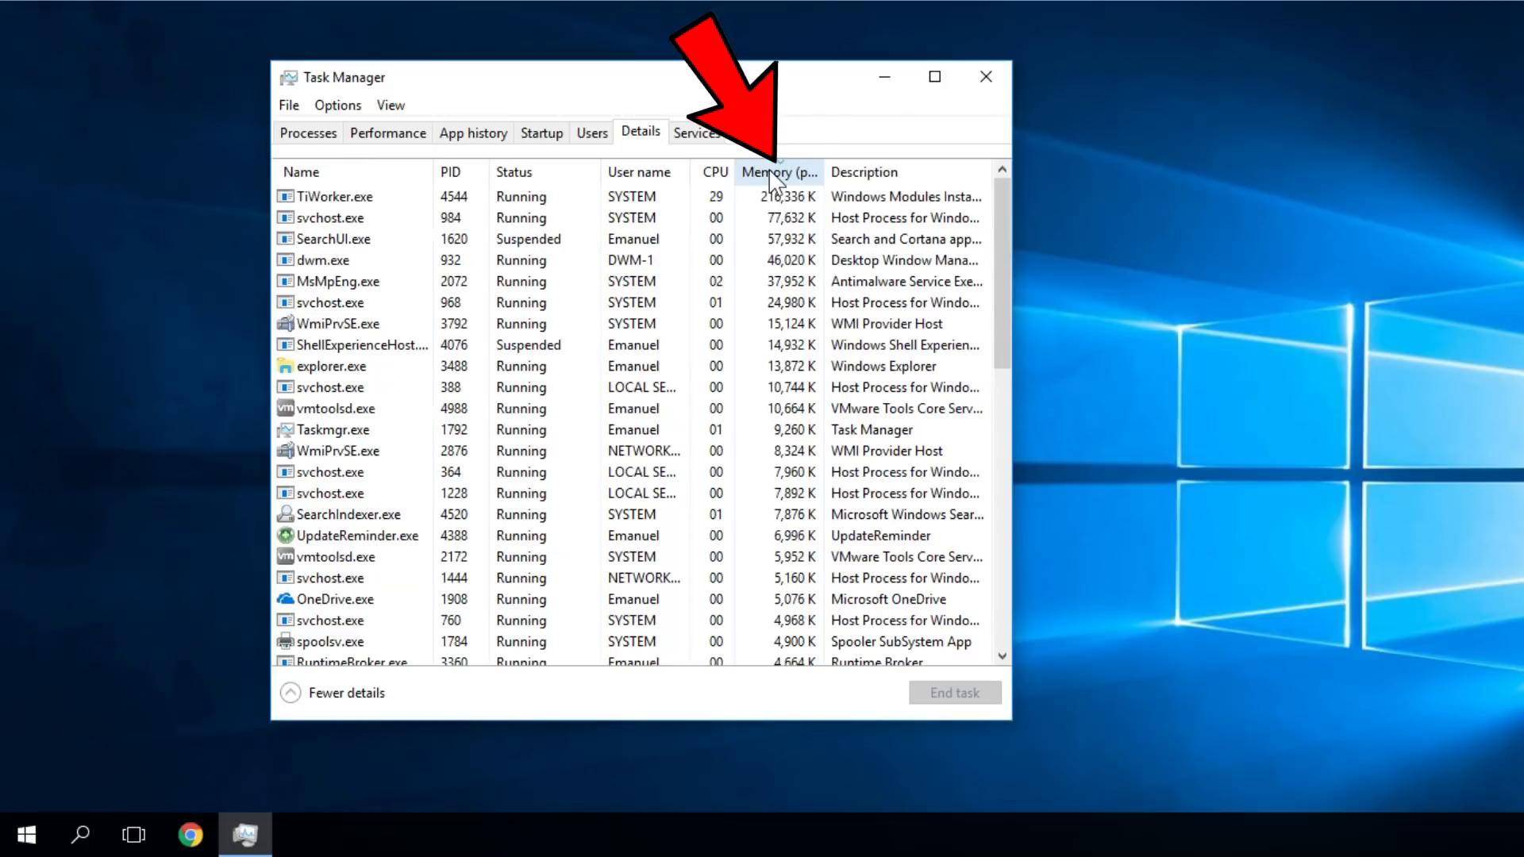
click(777, 171)
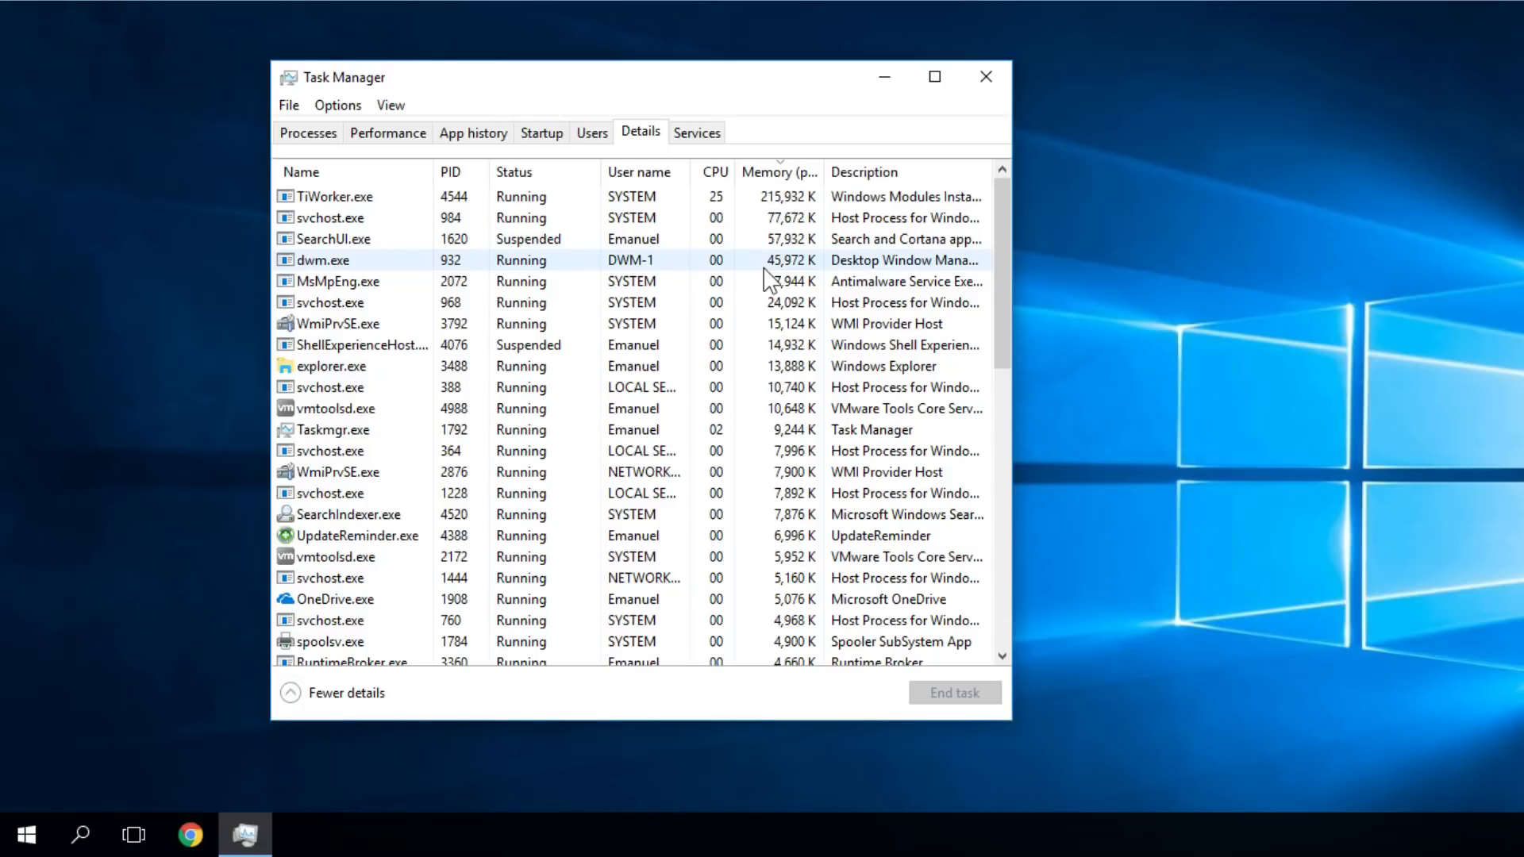
click(986, 76)
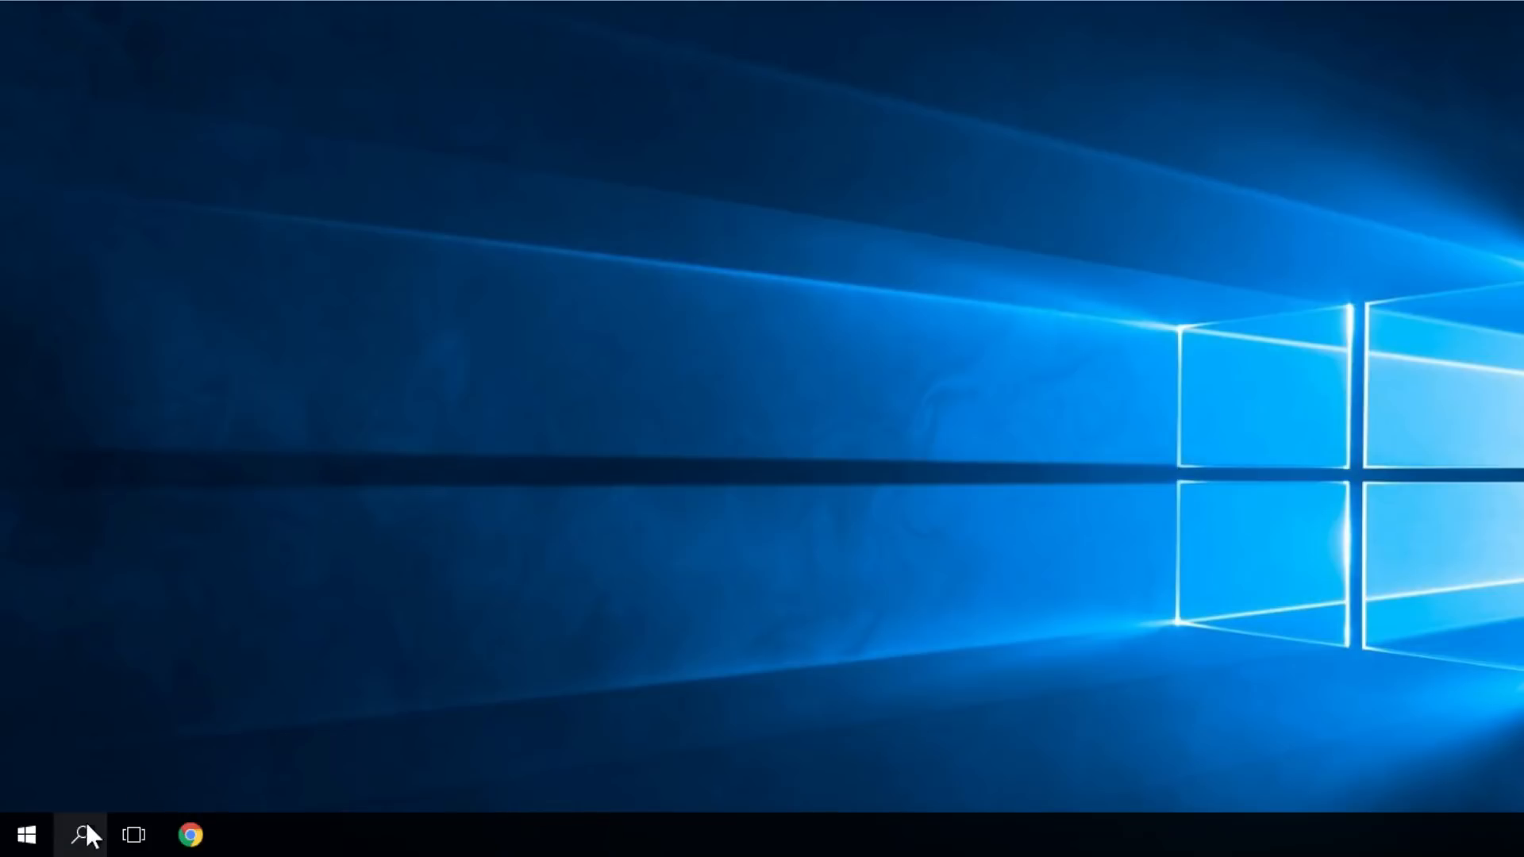
- Search 'trouble', list all troubleshooters and start the System Maintenance troubleshooter
click(81, 835)
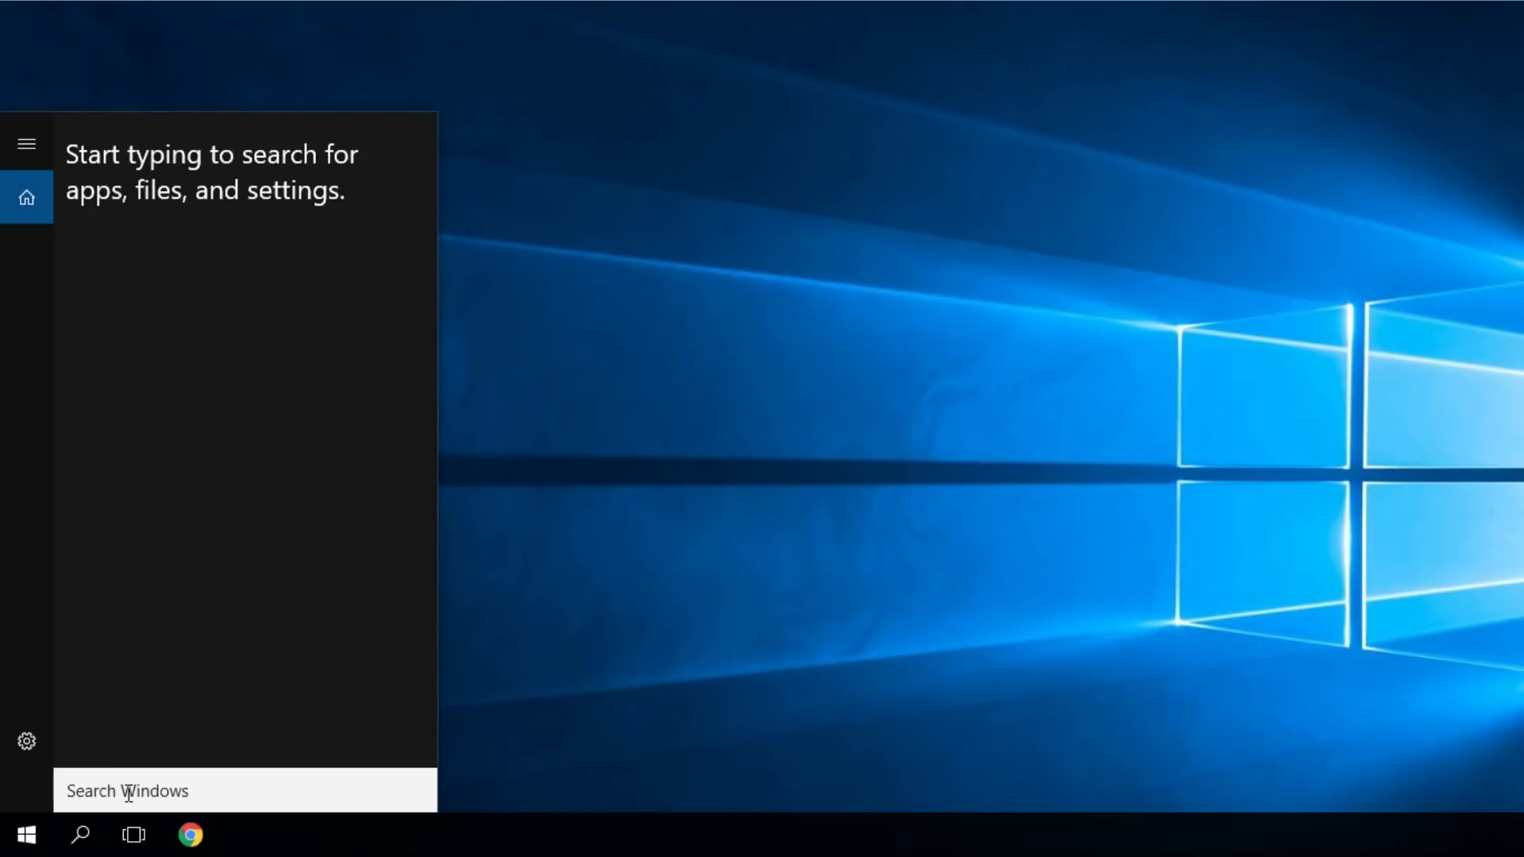
text(trouble)
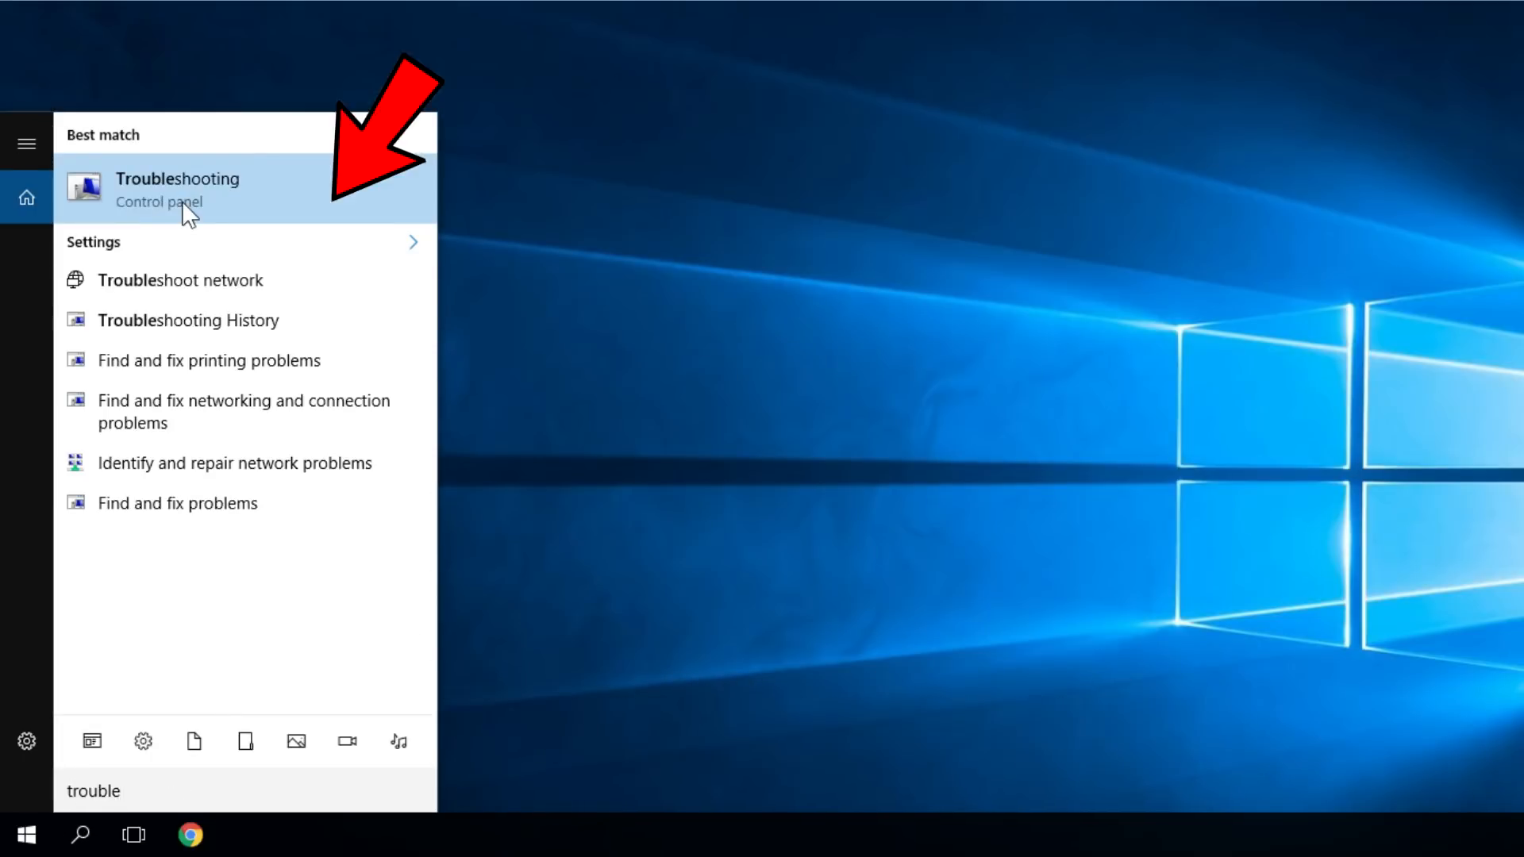
click(176, 180)
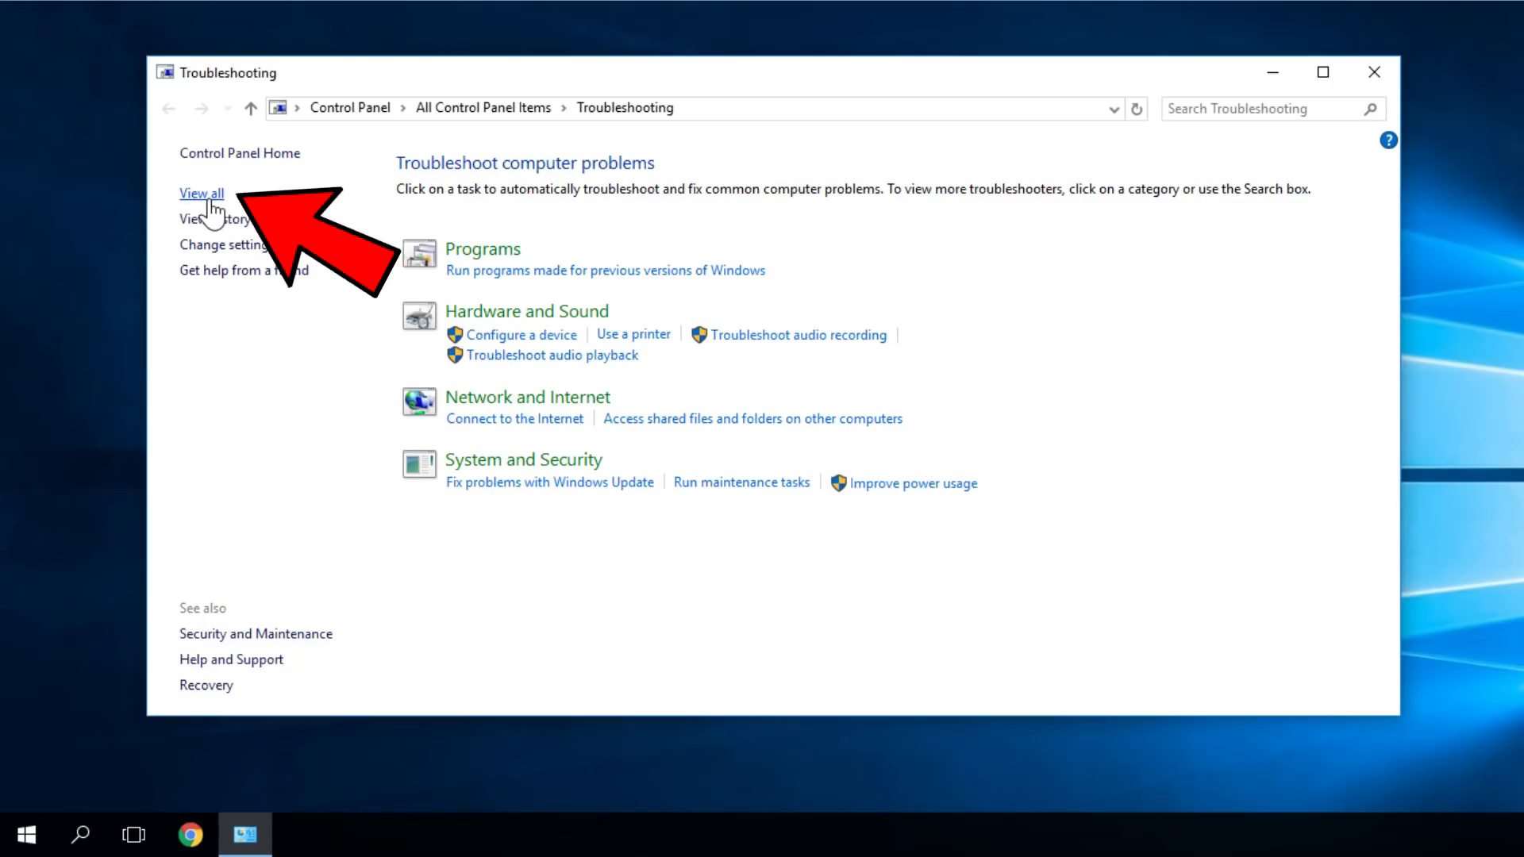
click(200, 194)
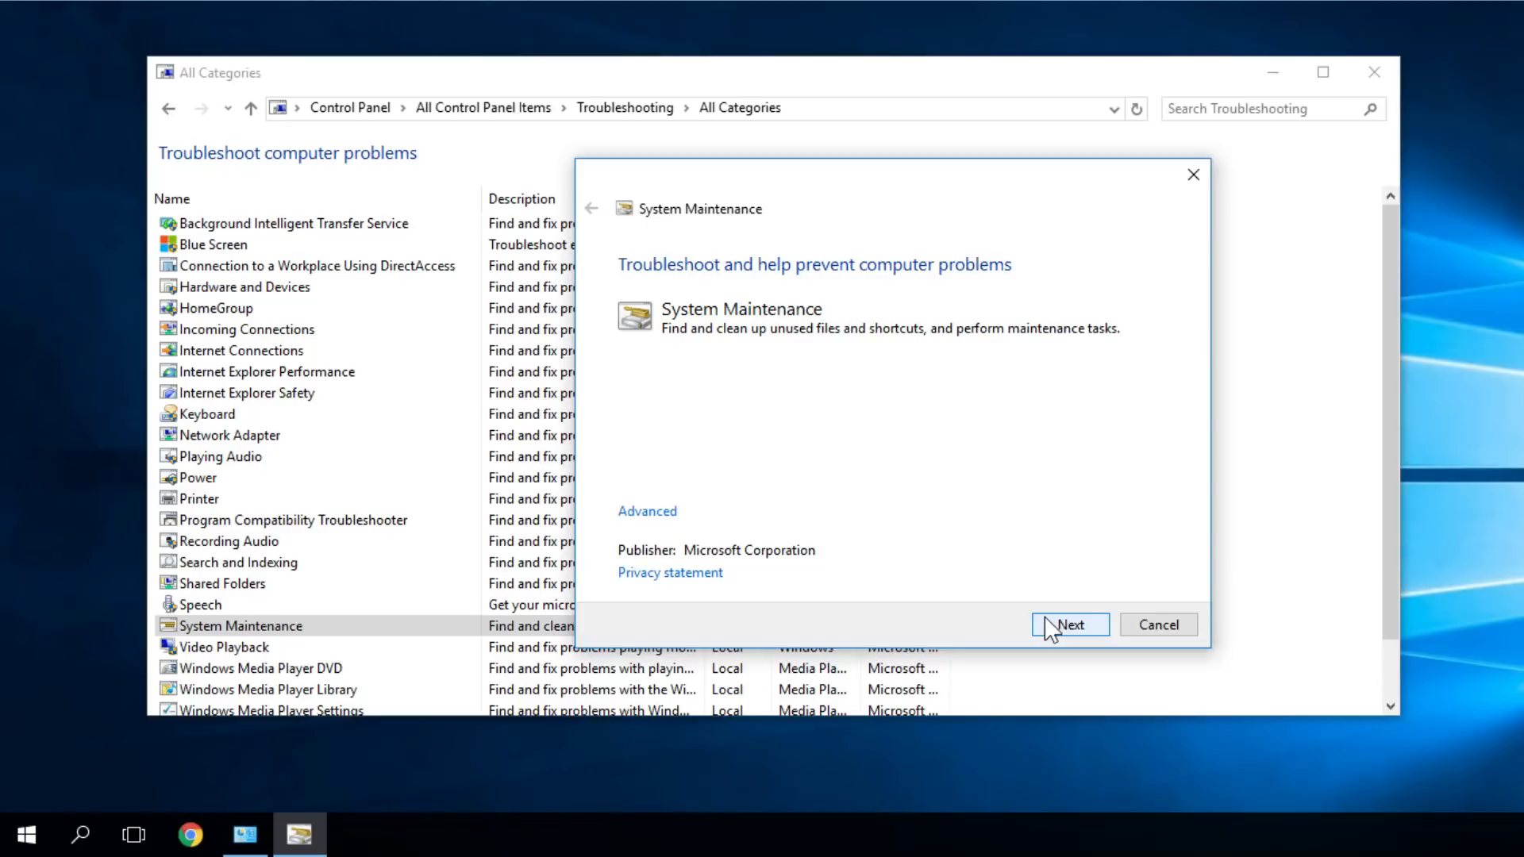
click(1157, 623)
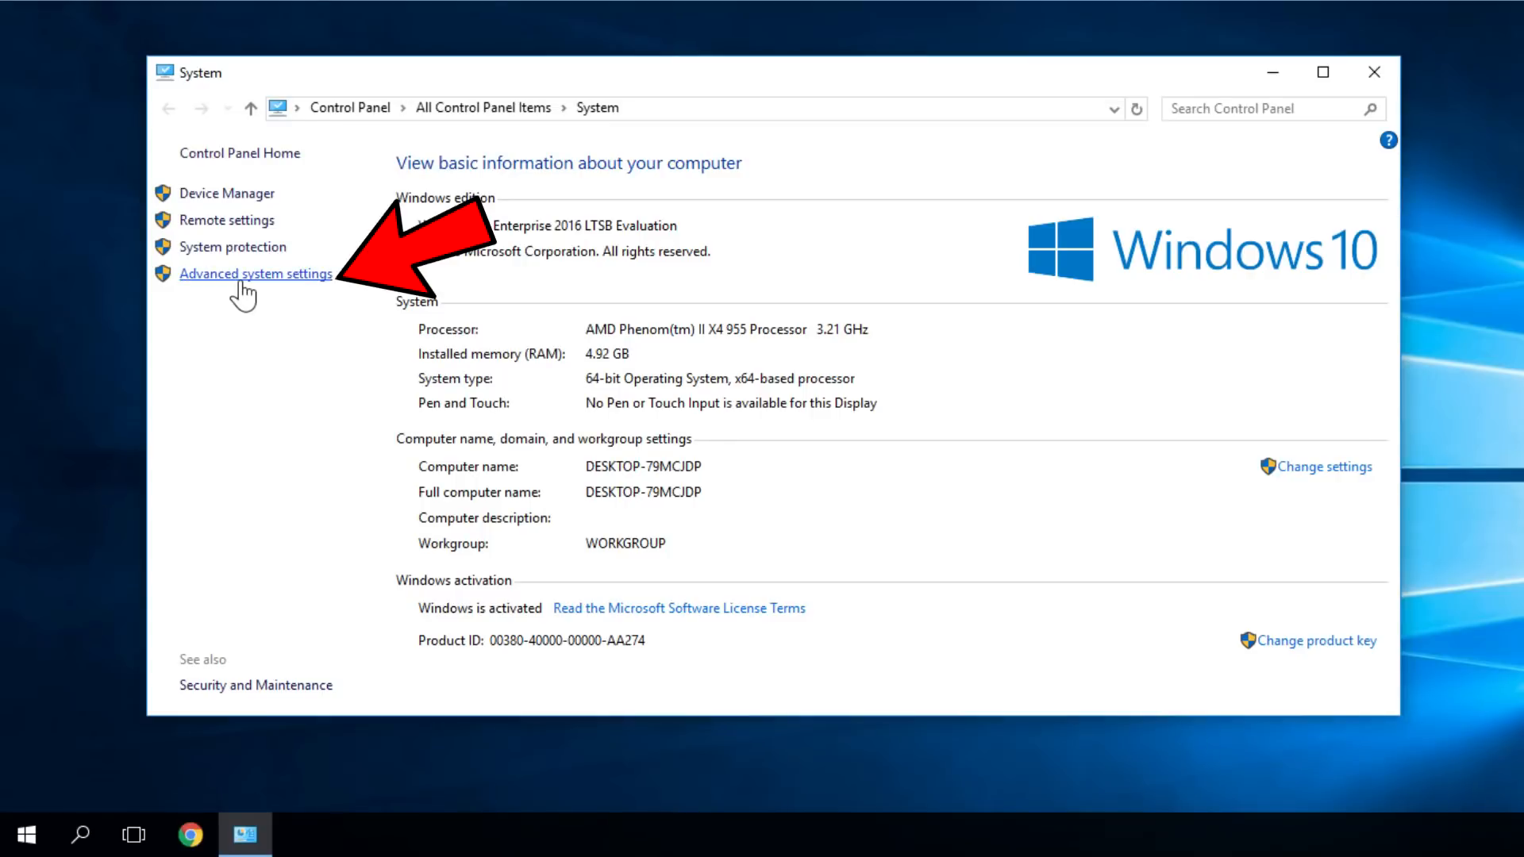
- Reach Performance Options' Advanced tab showing the 1536 MB total paging file size
click(254, 273)
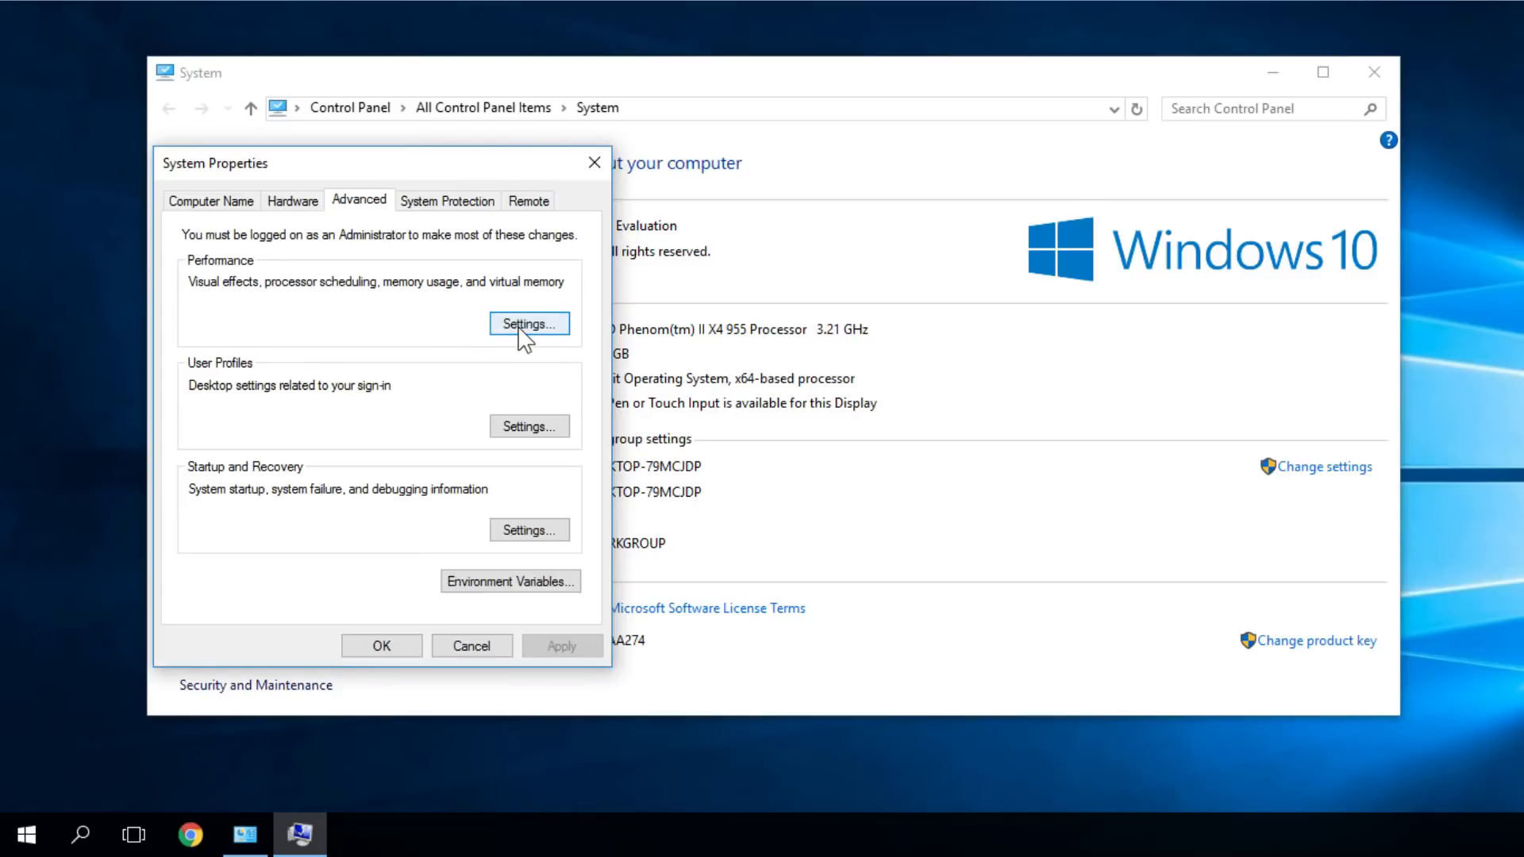
click(528, 323)
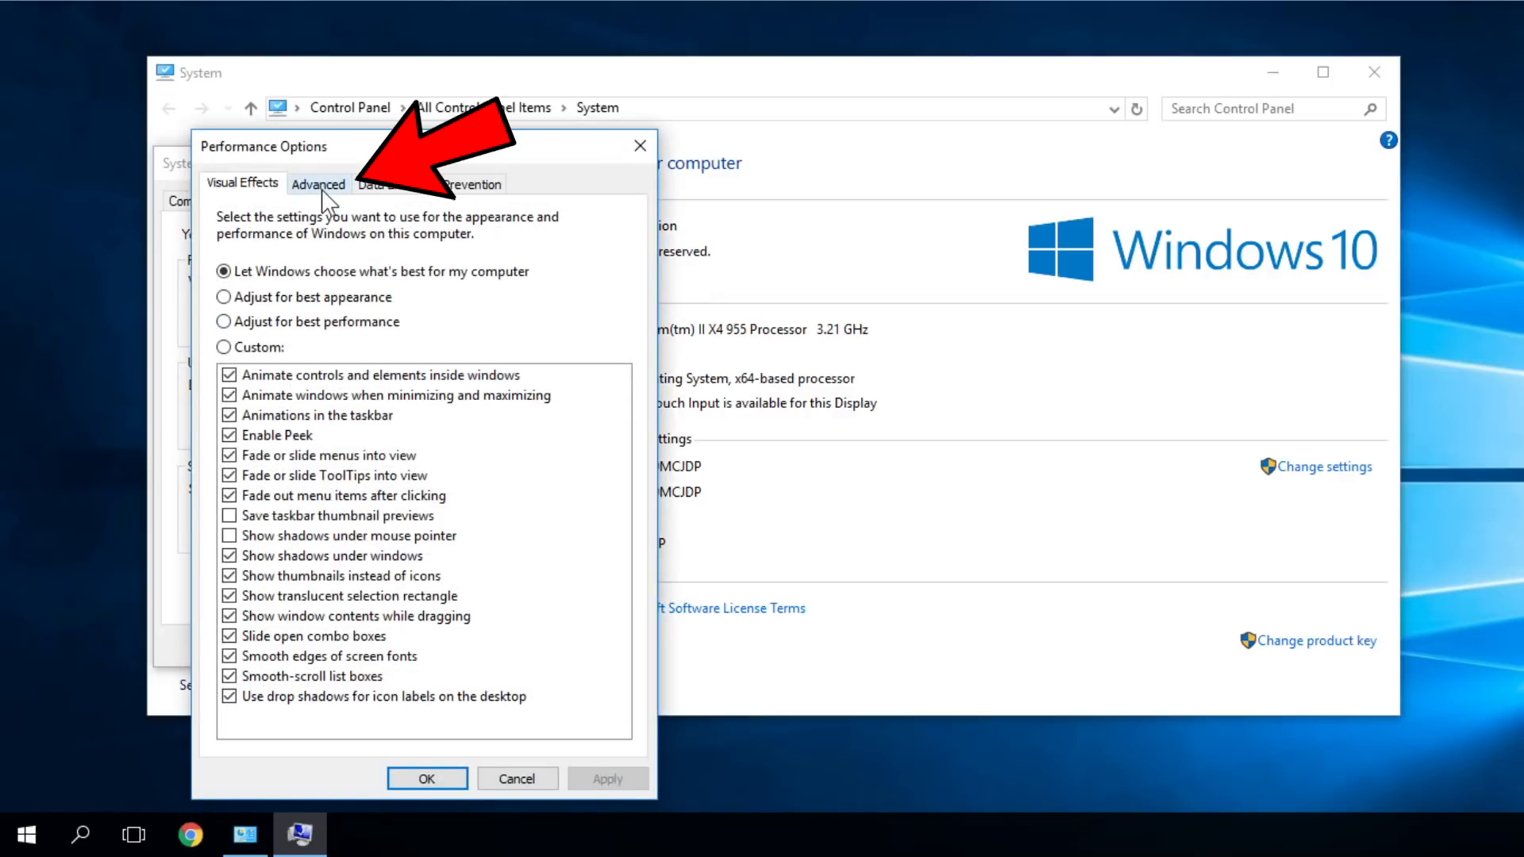
click(318, 184)
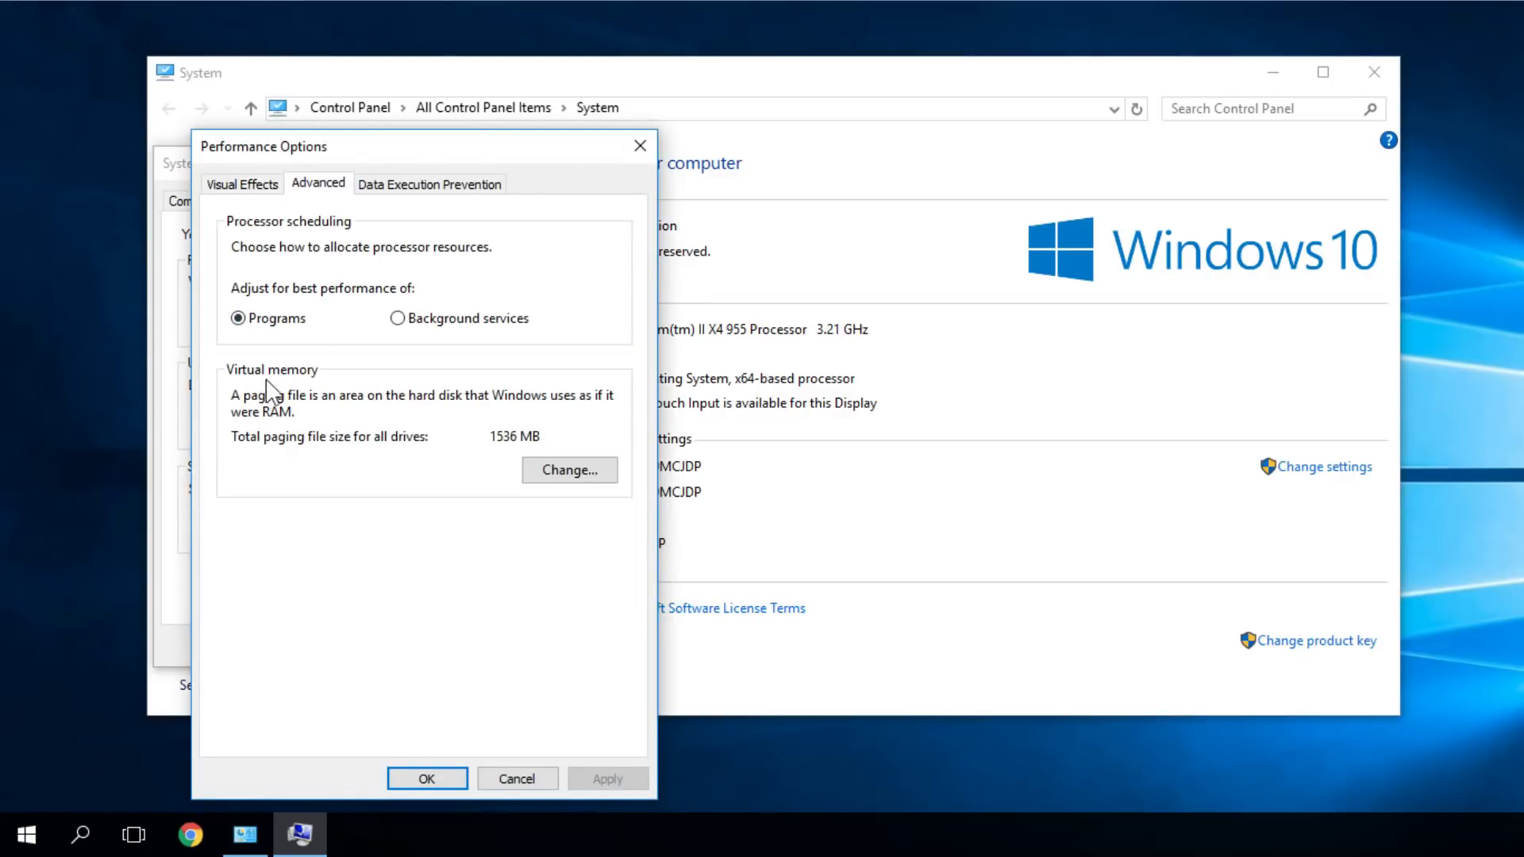
mouse_move(256, 390)
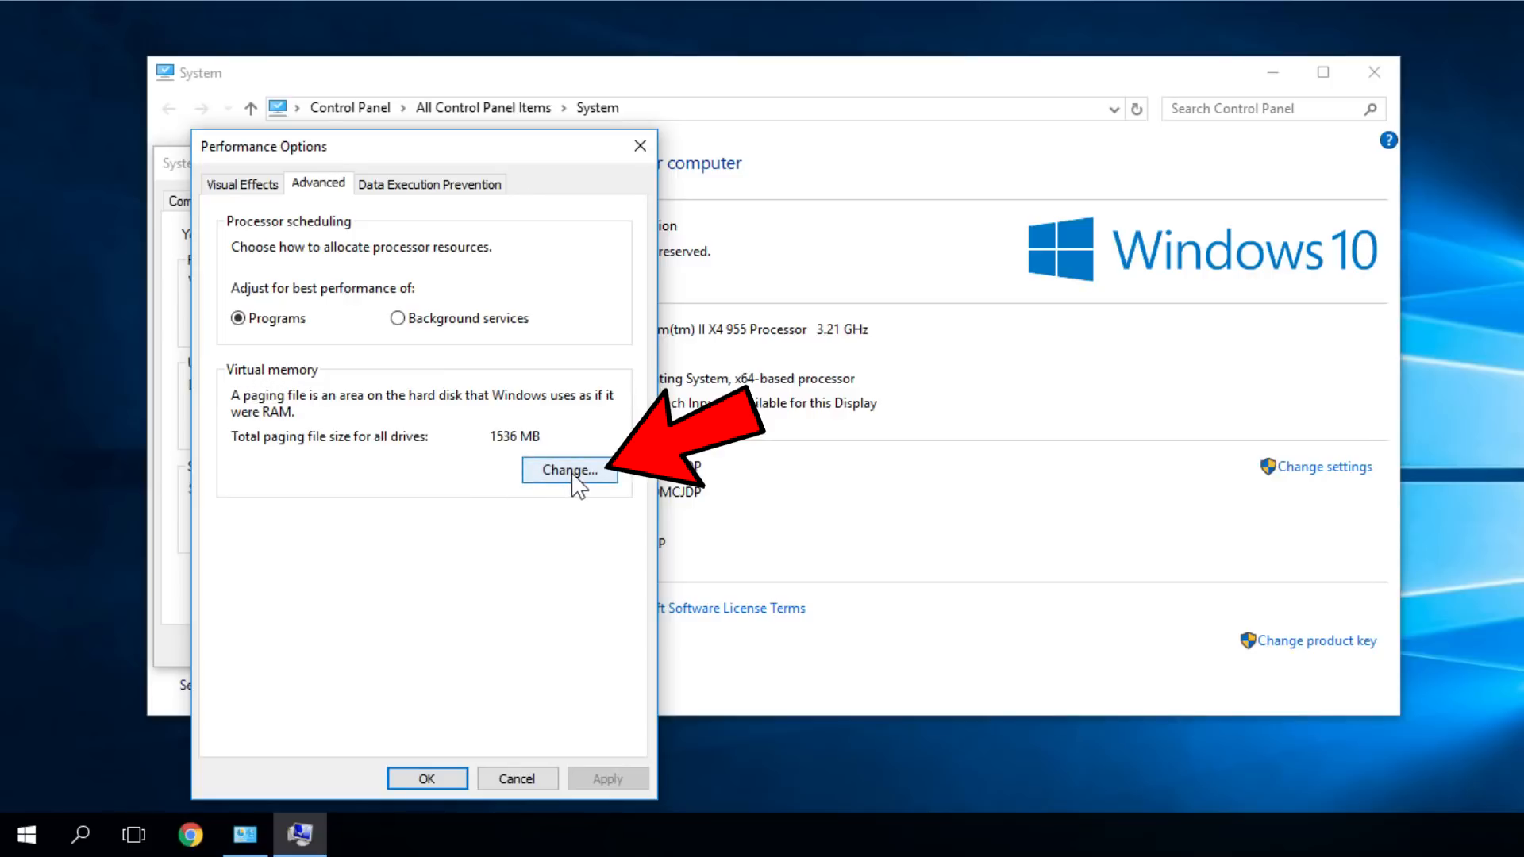
- Turn off automatic paging file management, choose Custom size for drive C: and confirm
click(568, 470)
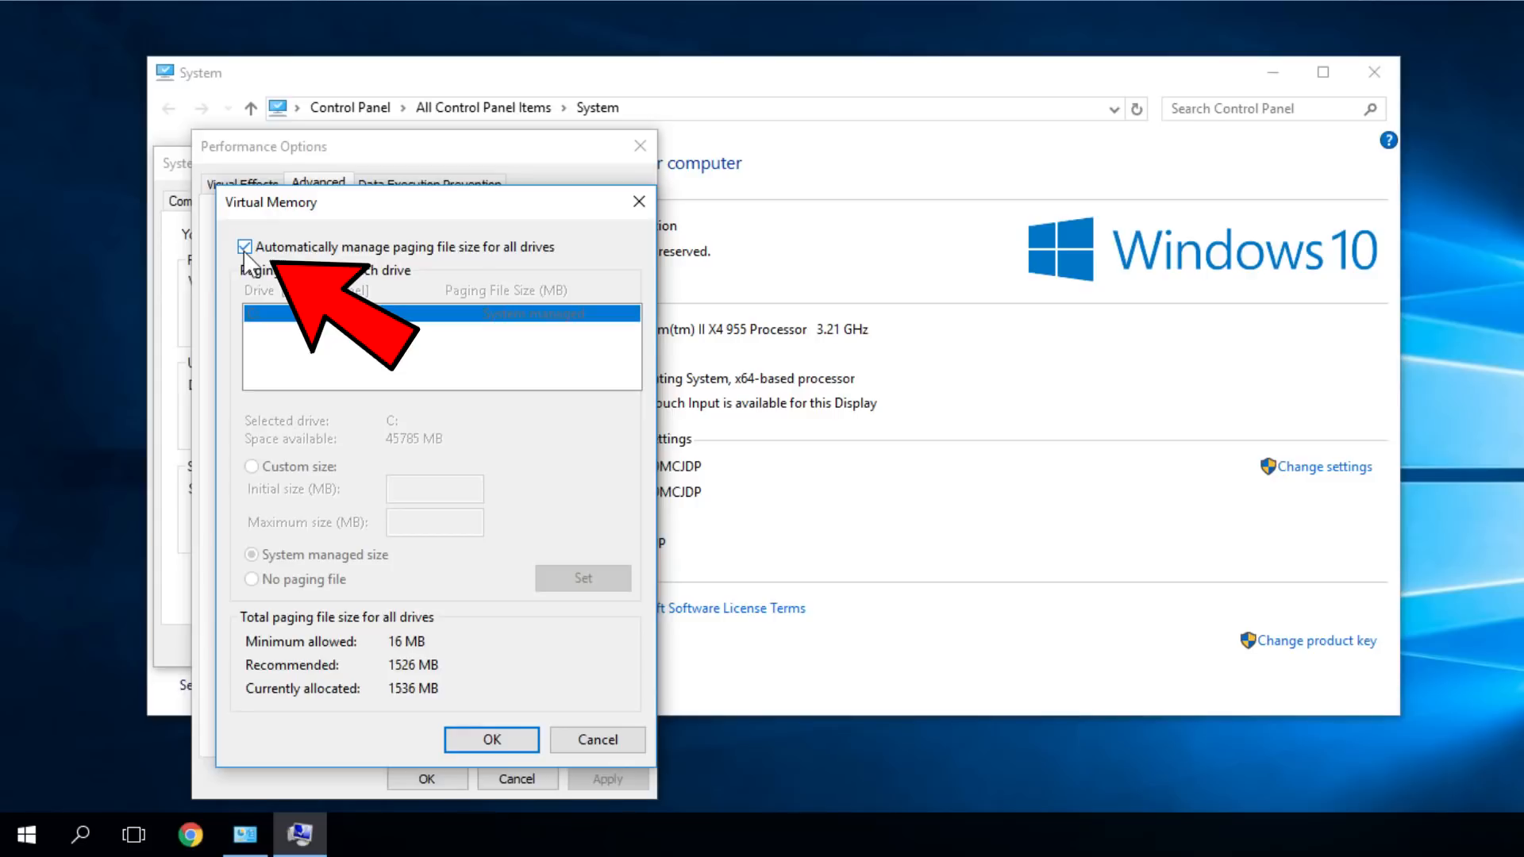
click(245, 248)
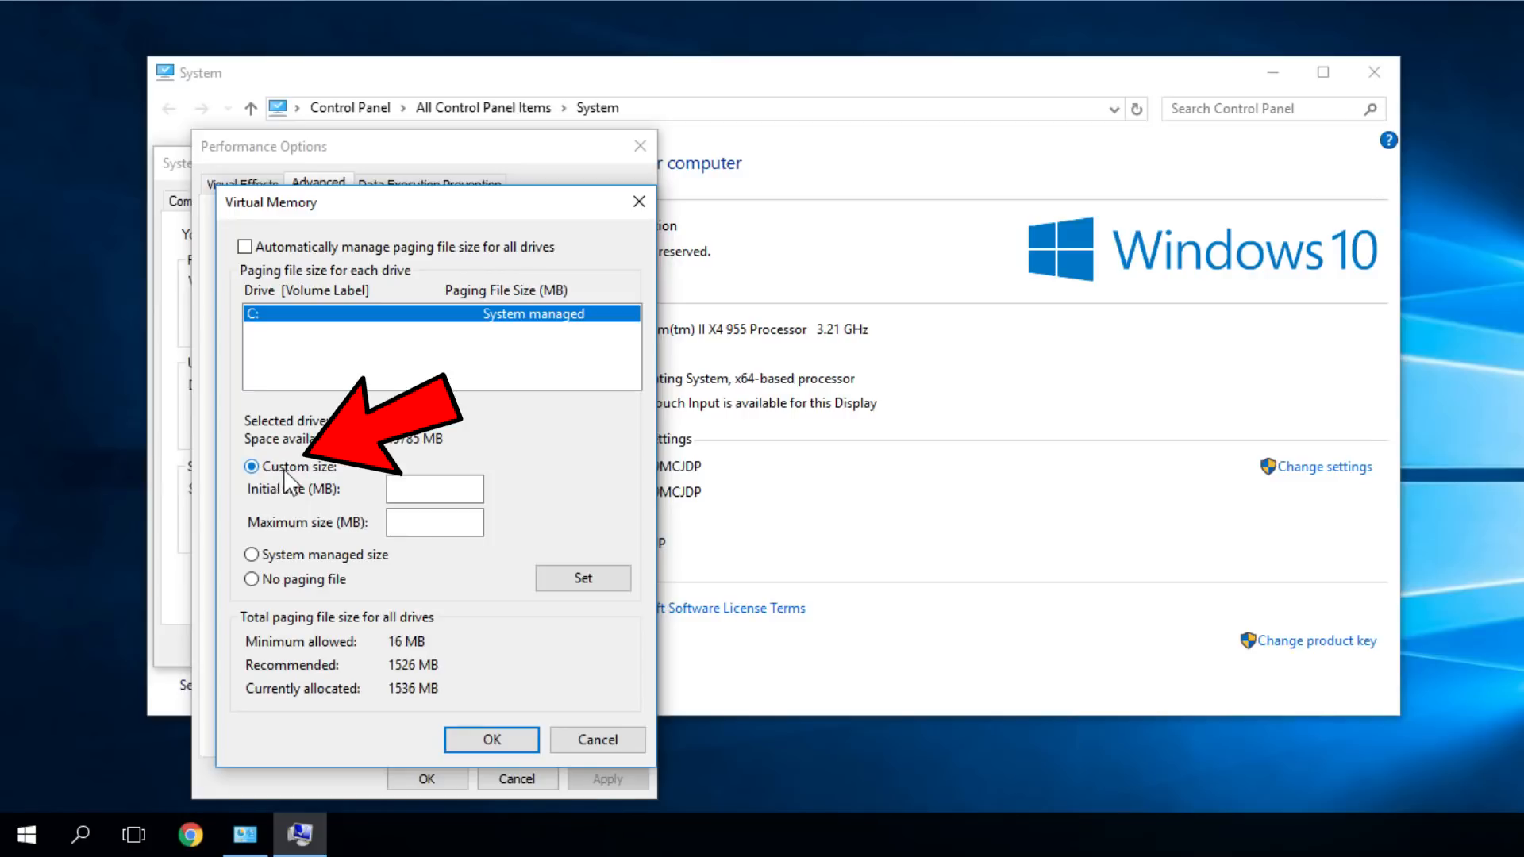
click(433, 488)
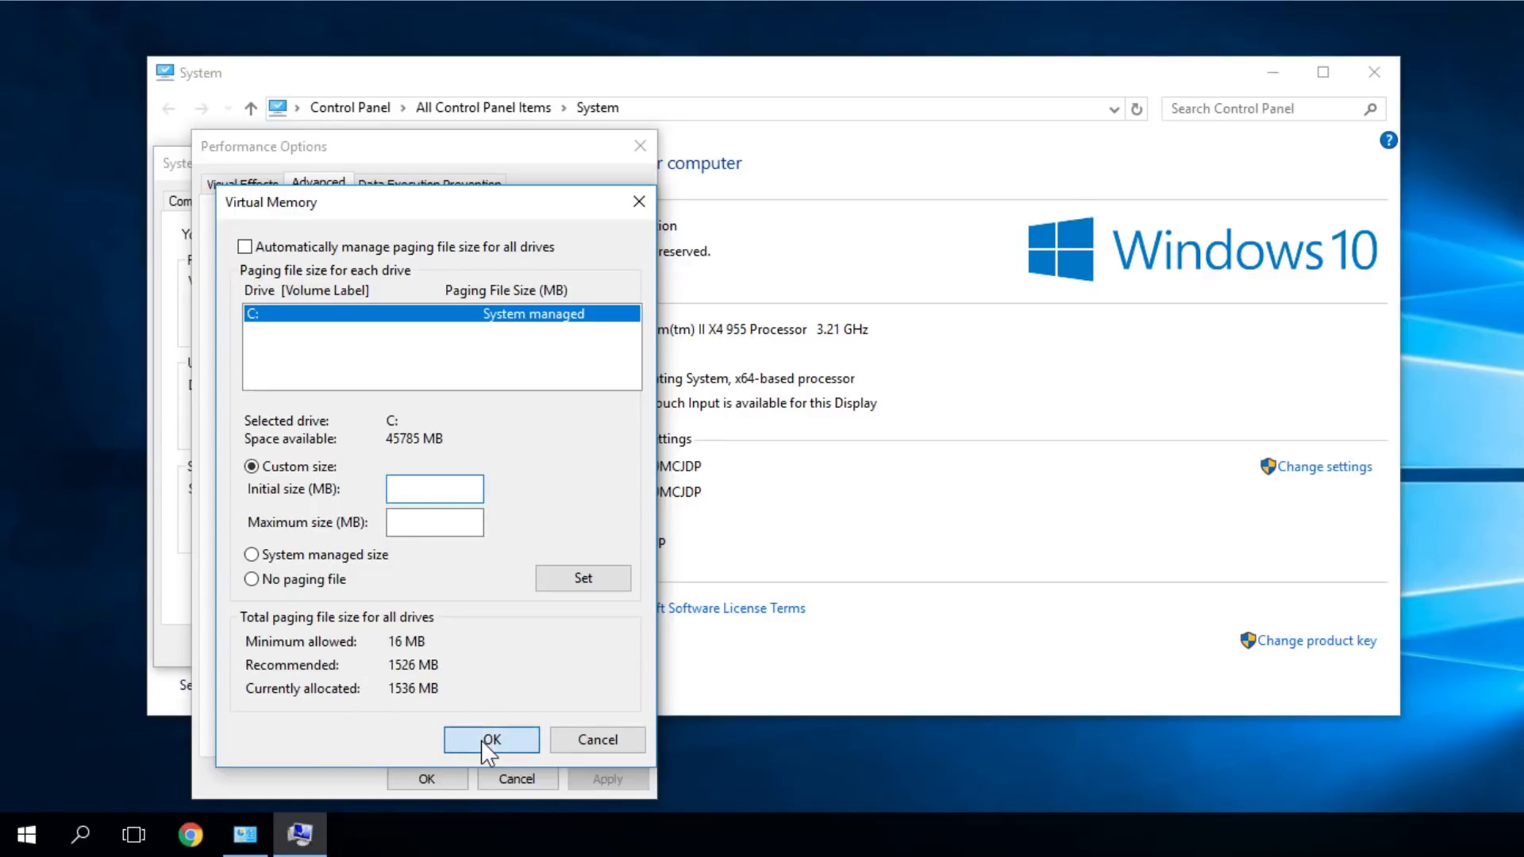
click(490, 739)
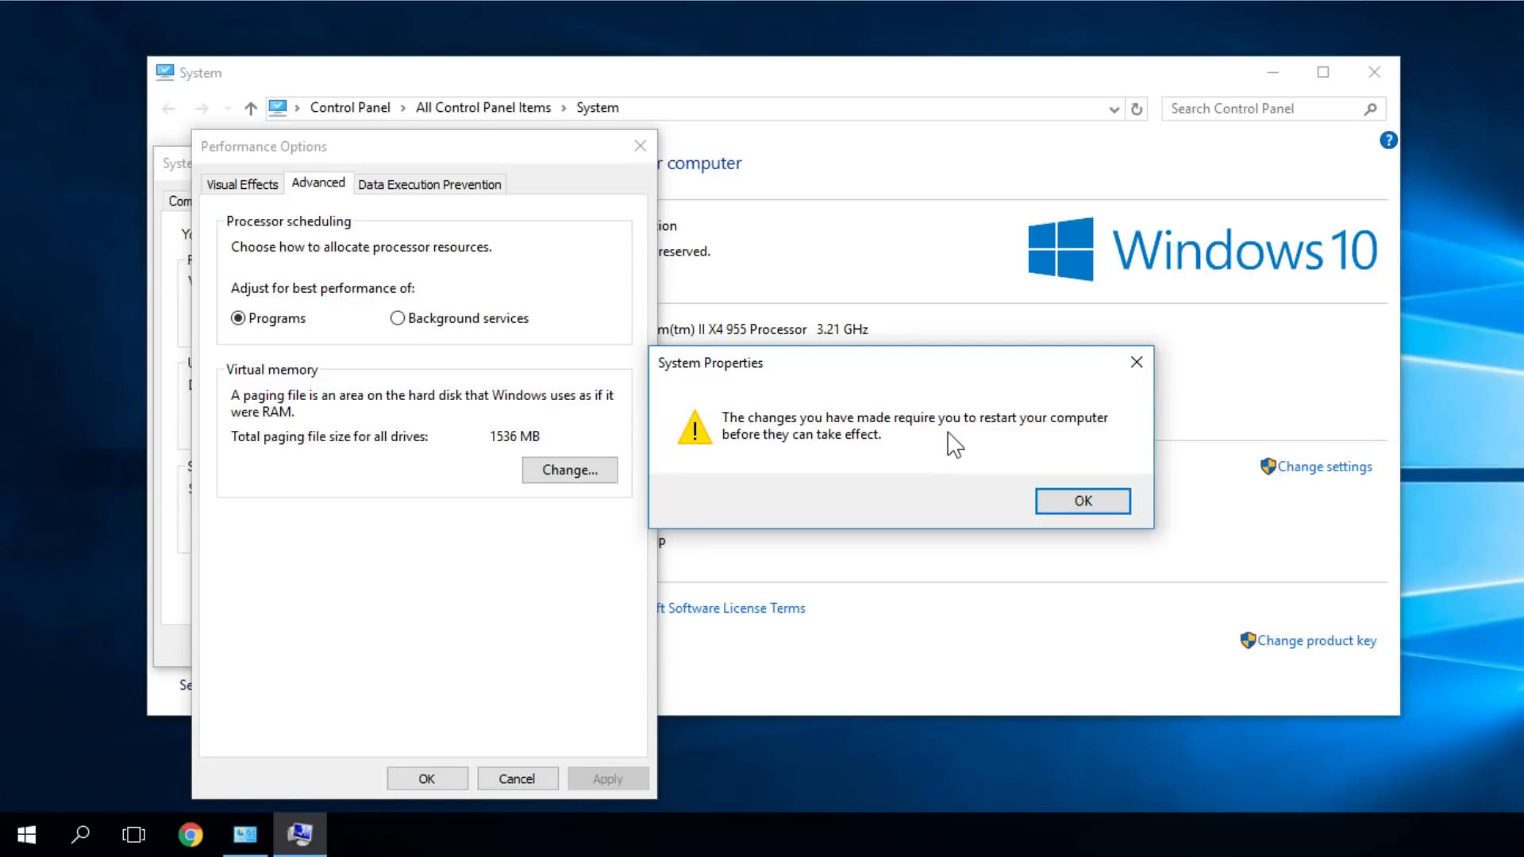
mouse_move(1007, 443)
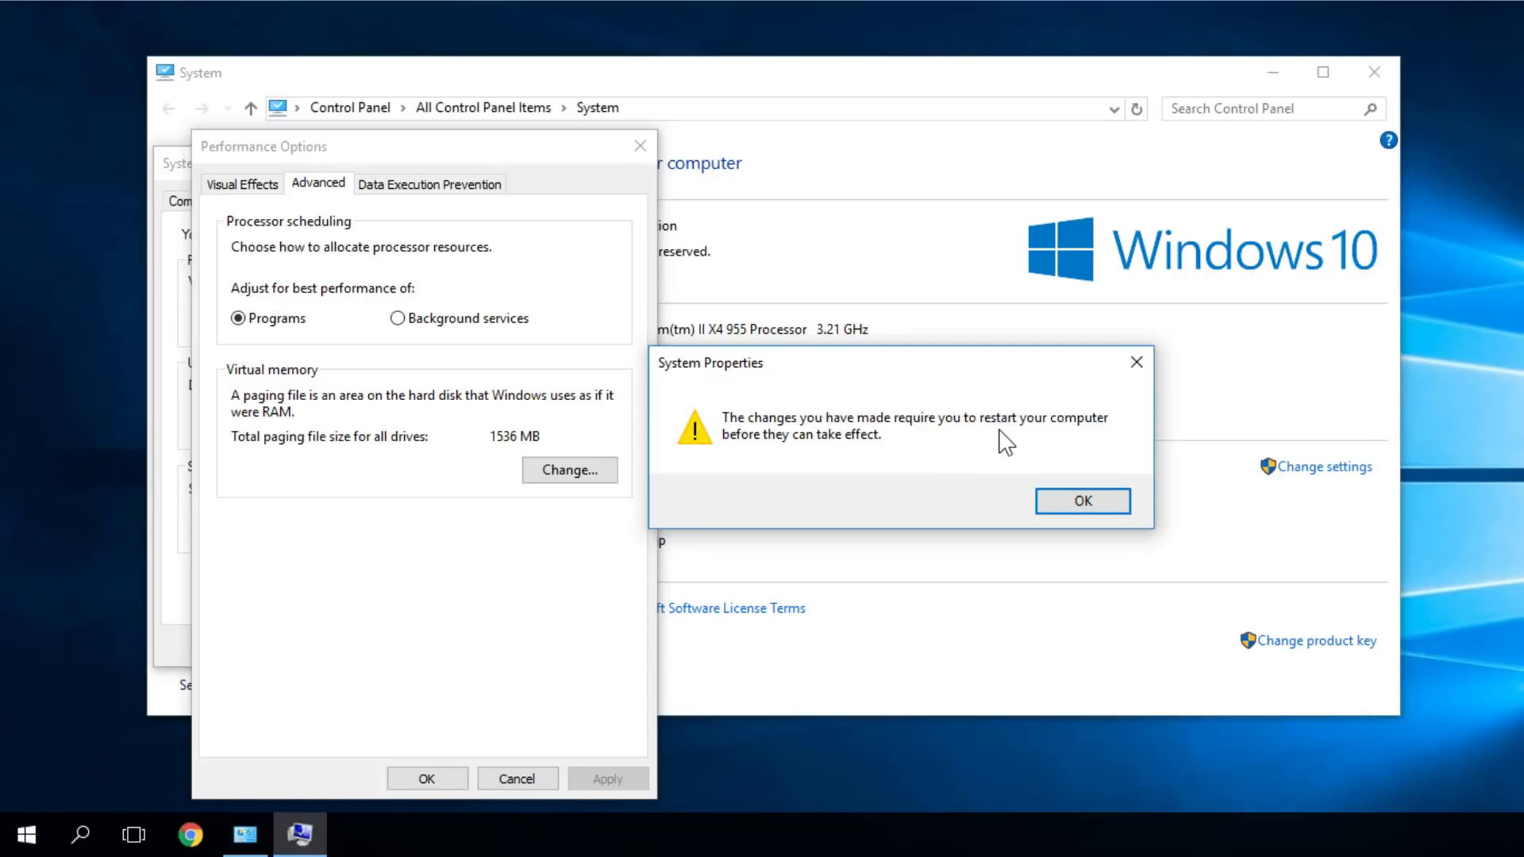
mouse_move(1097, 384)
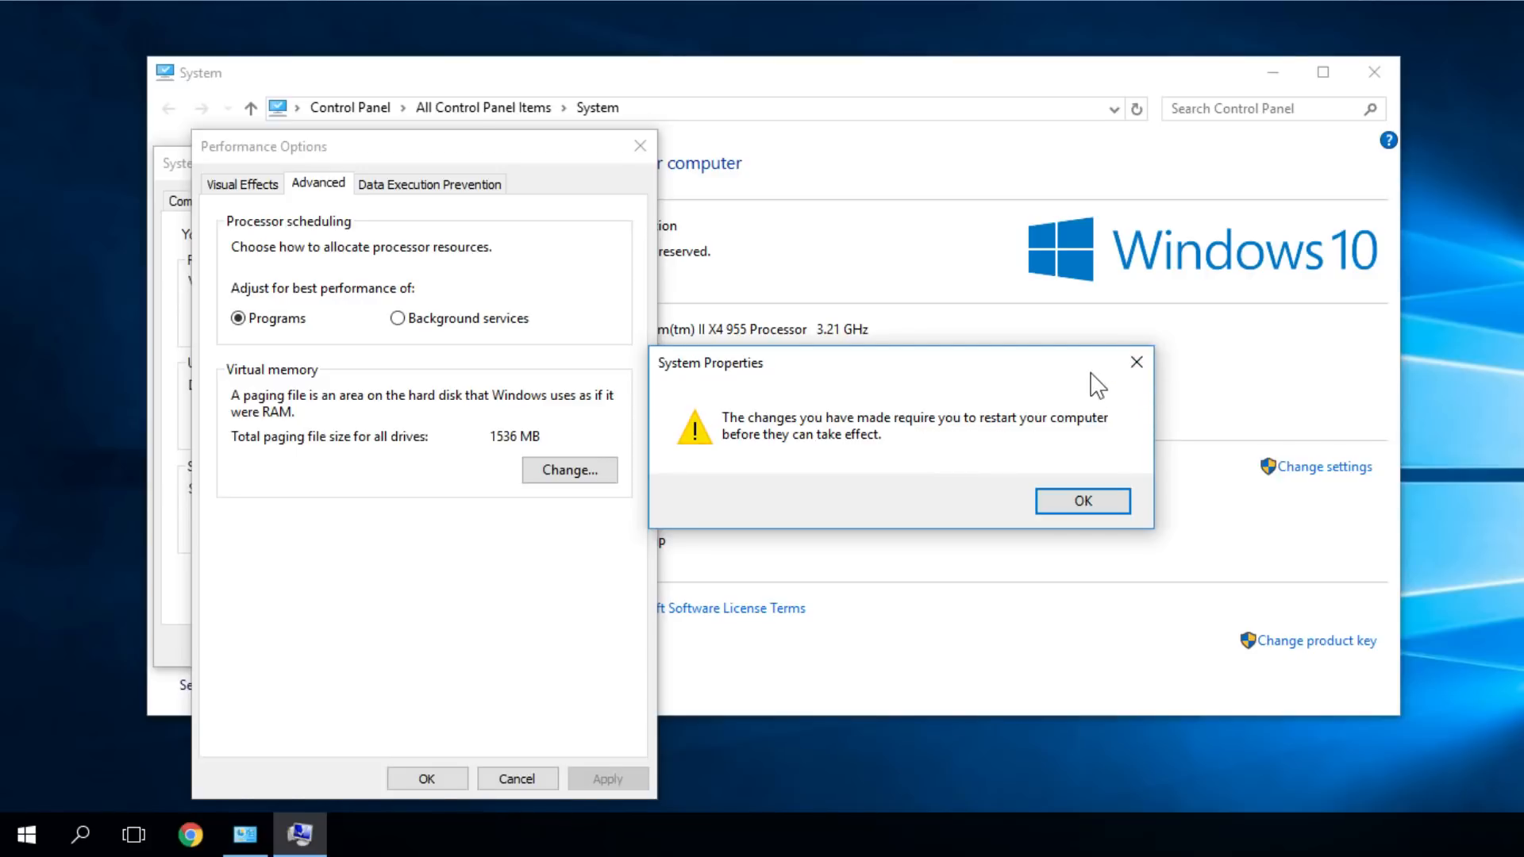
mouse_move(1137, 362)
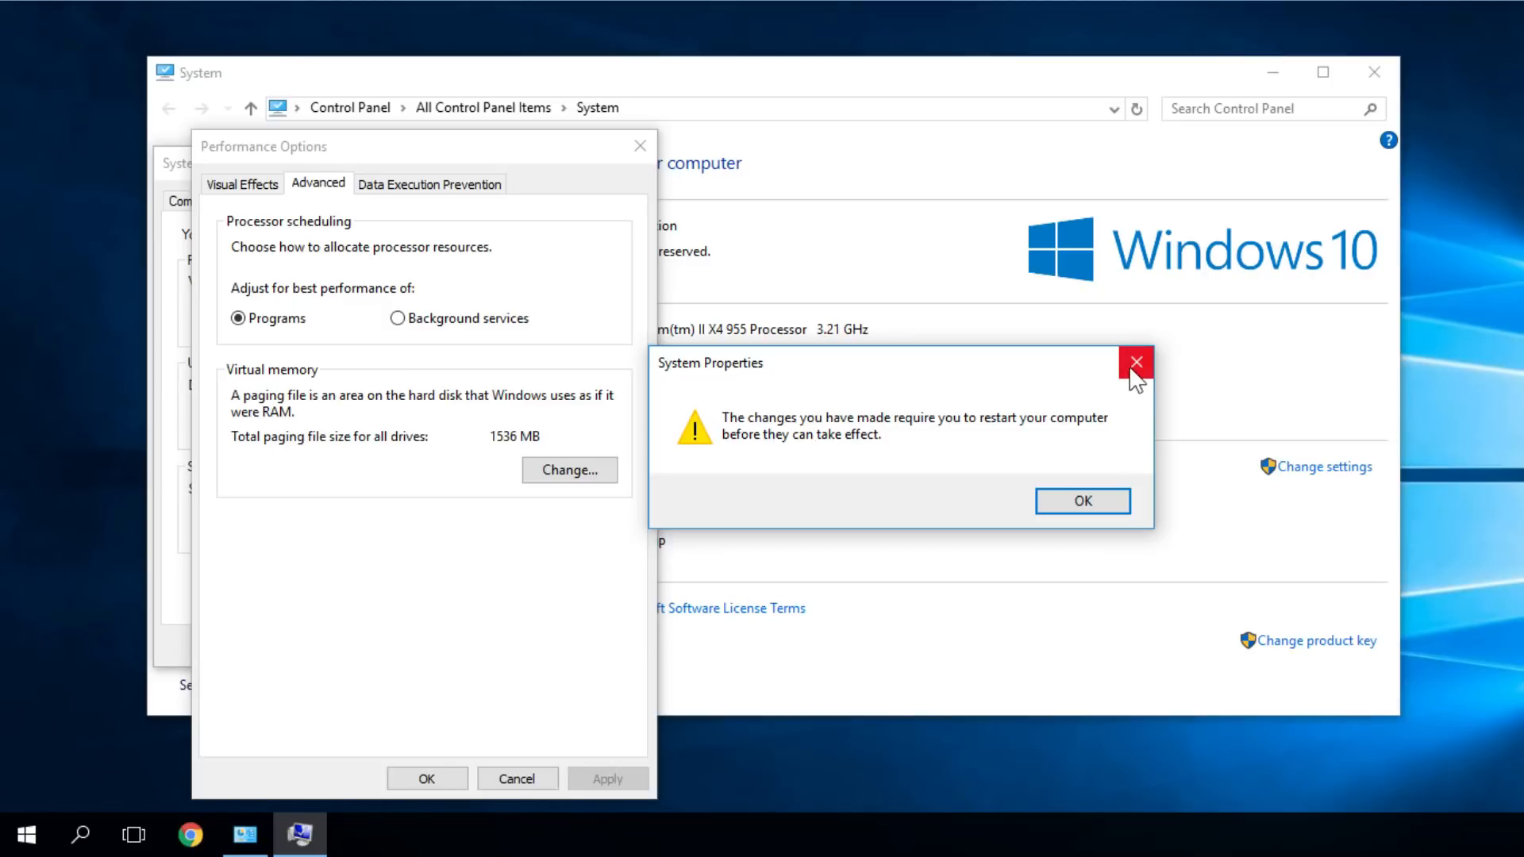